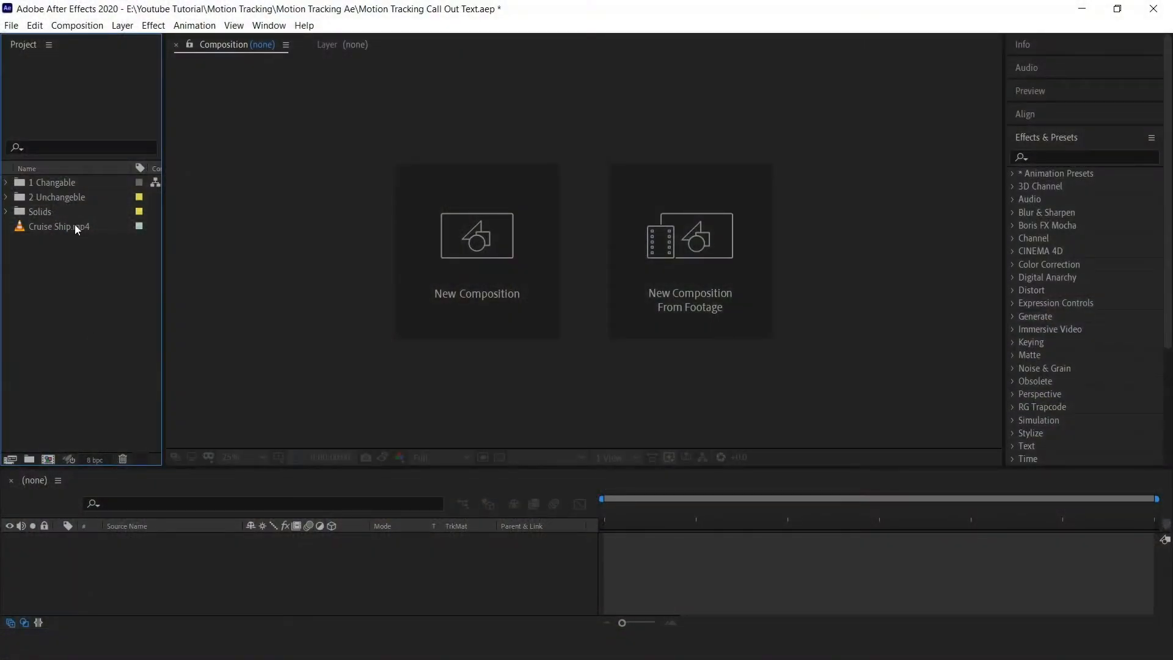
Step: Build a 'Cruise Ship' composition from Cruise Ship.mp4 as its only layer
{"action": "left_click", "coordinate": [57, 226]}
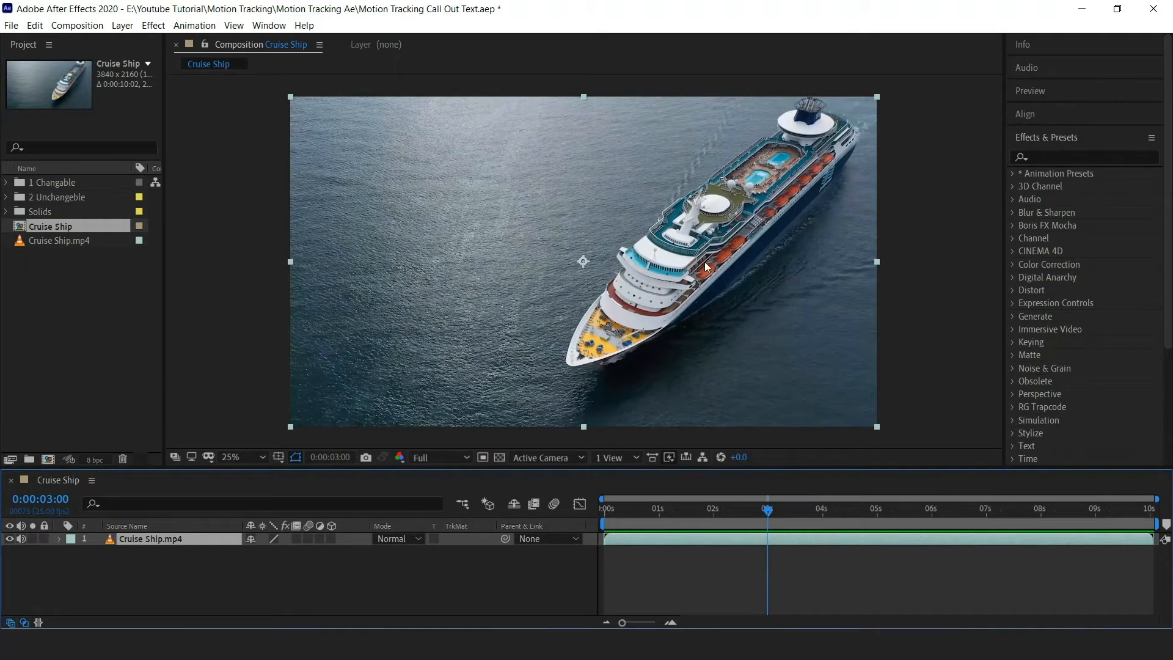
{"action": "mouse_move", "coordinate": [698, 208]}
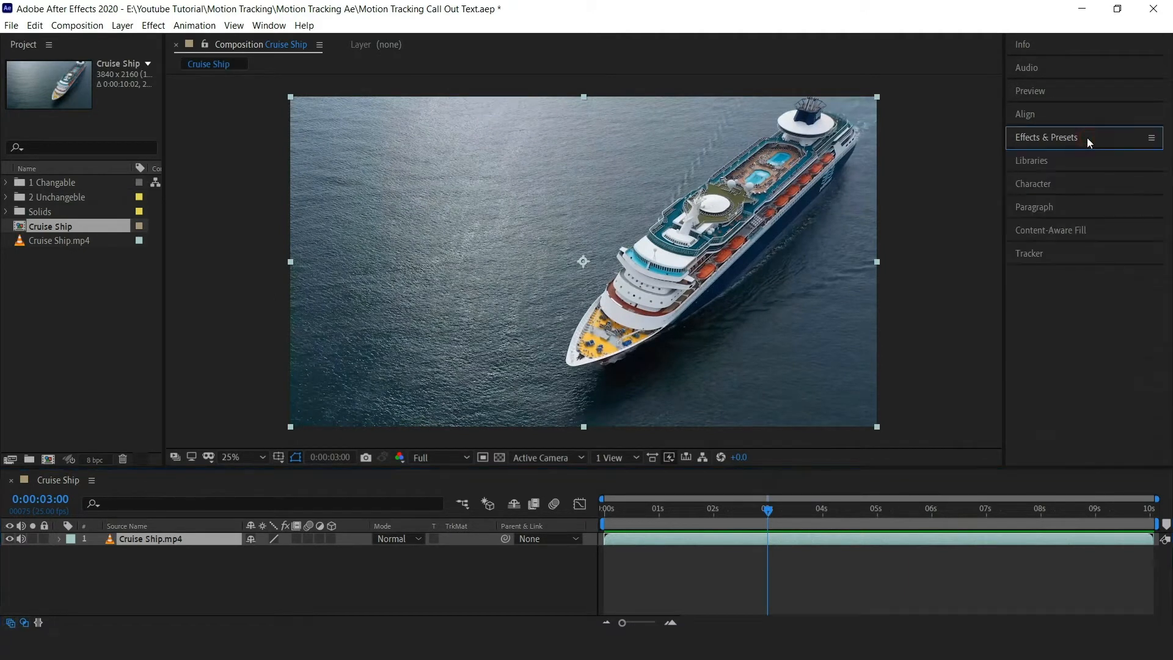
Step: Begin Track Motion on the footage at 0:00, creating Tracker 1 with a track point
{"action": "left_click", "coordinate": [1029, 253]}
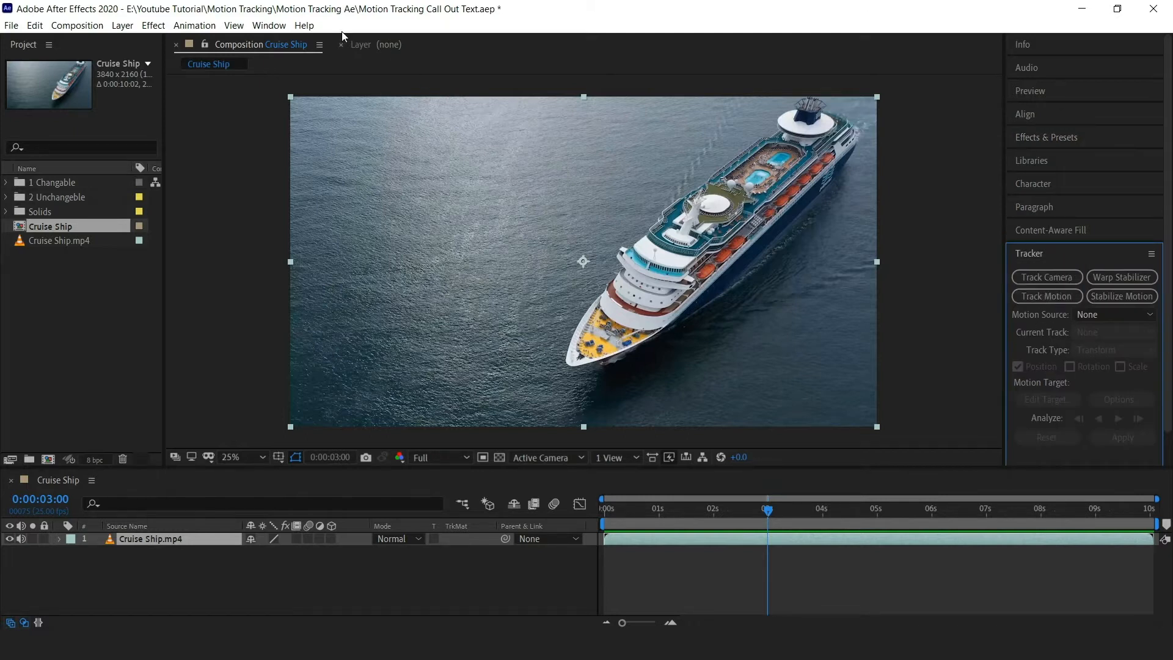
{"action": "left_click", "coordinate": [269, 25]}
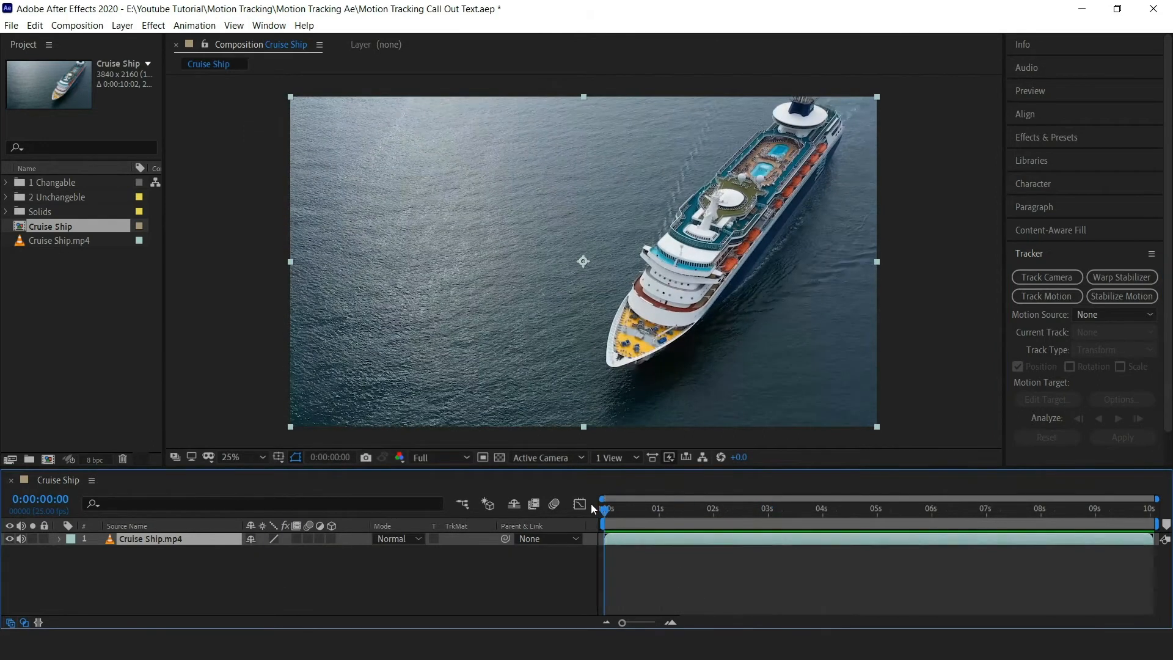
{"action": "left_click", "coordinate": [1047, 296]}
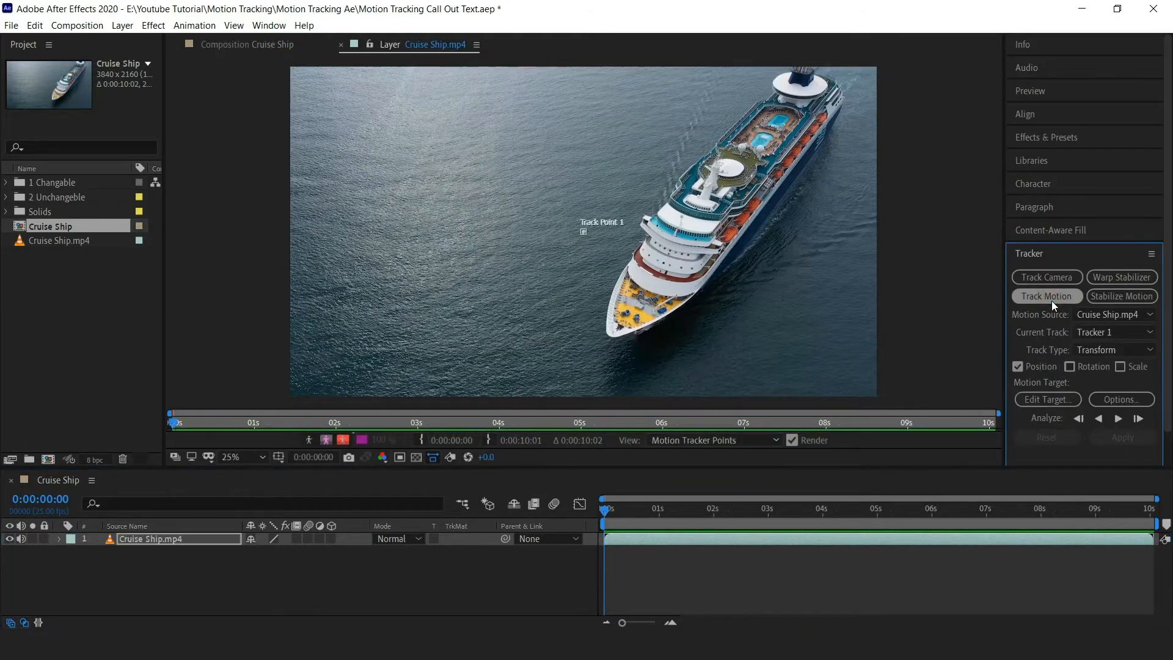
Step: Move Track Point 1 onto the cruise ship's upper deck at 50% zoom
{"action": "left_click", "coordinate": [245, 457]}
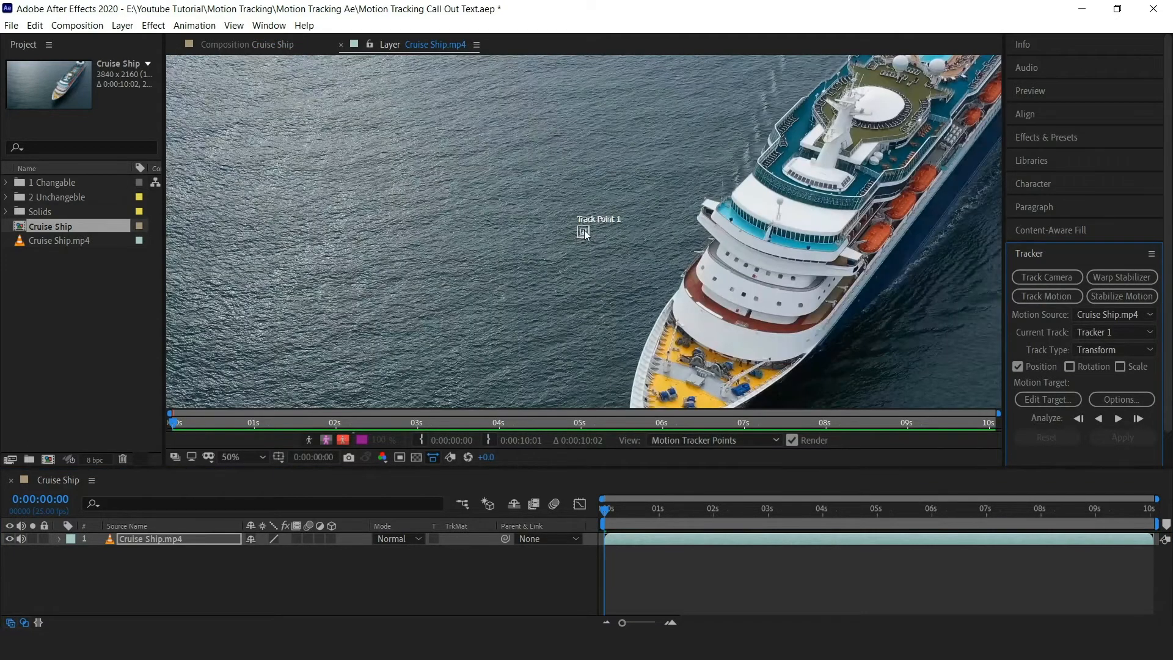
{"action": "left_click", "coordinate": [247, 457]}
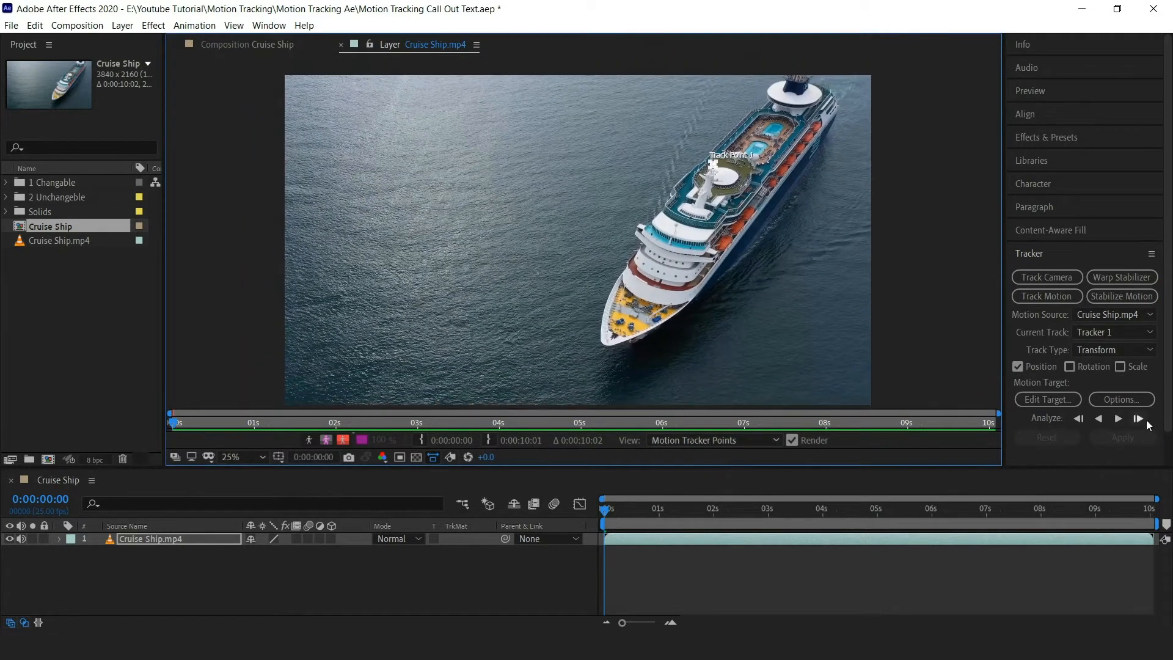
Step: Analyze the deck track forward through the whole clip and scrub to verify it
{"action": "left_click", "coordinate": [1137, 418]}
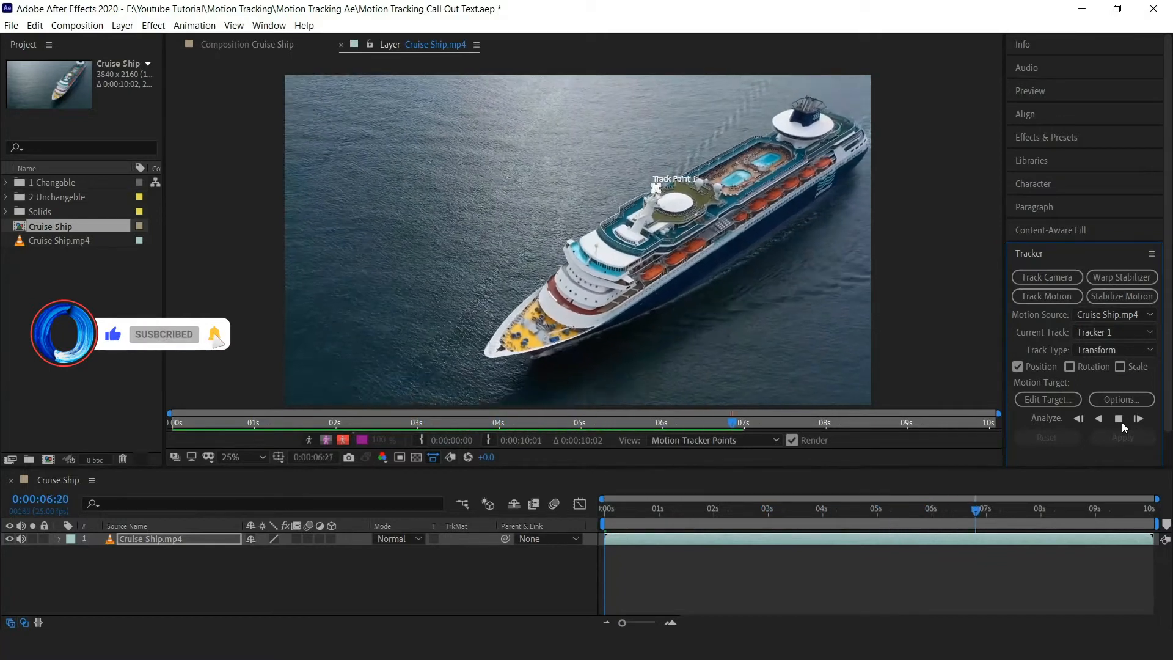
{"action": "left_click", "coordinate": [1138, 419]}
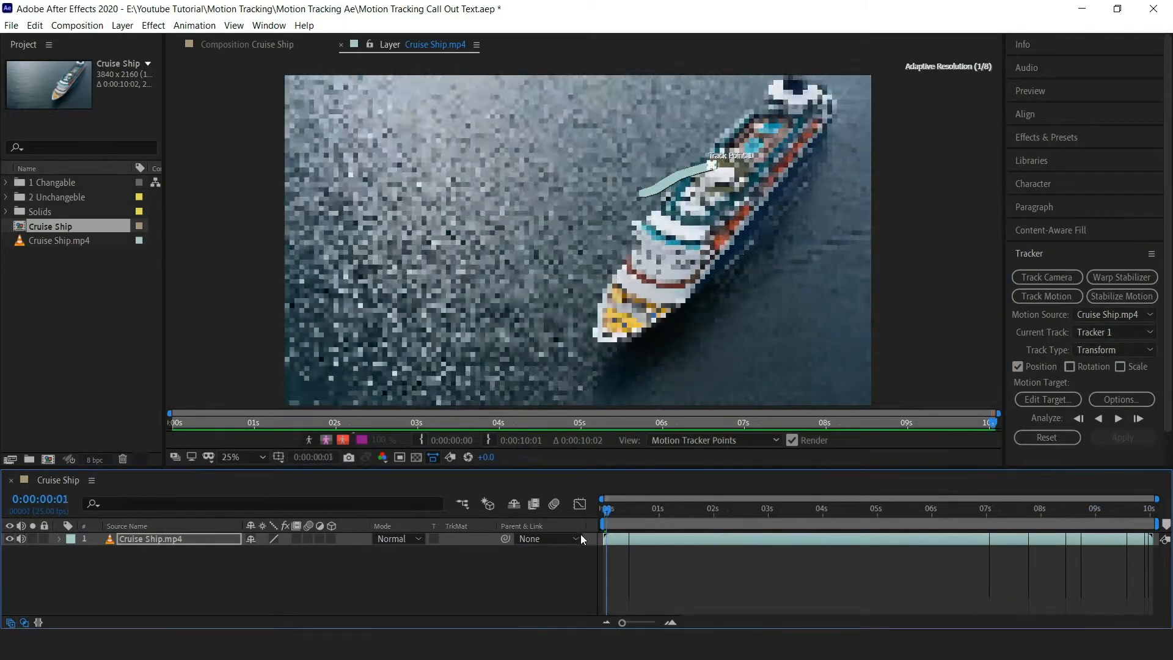
{"action": "left_click", "coordinate": [812, 509]}
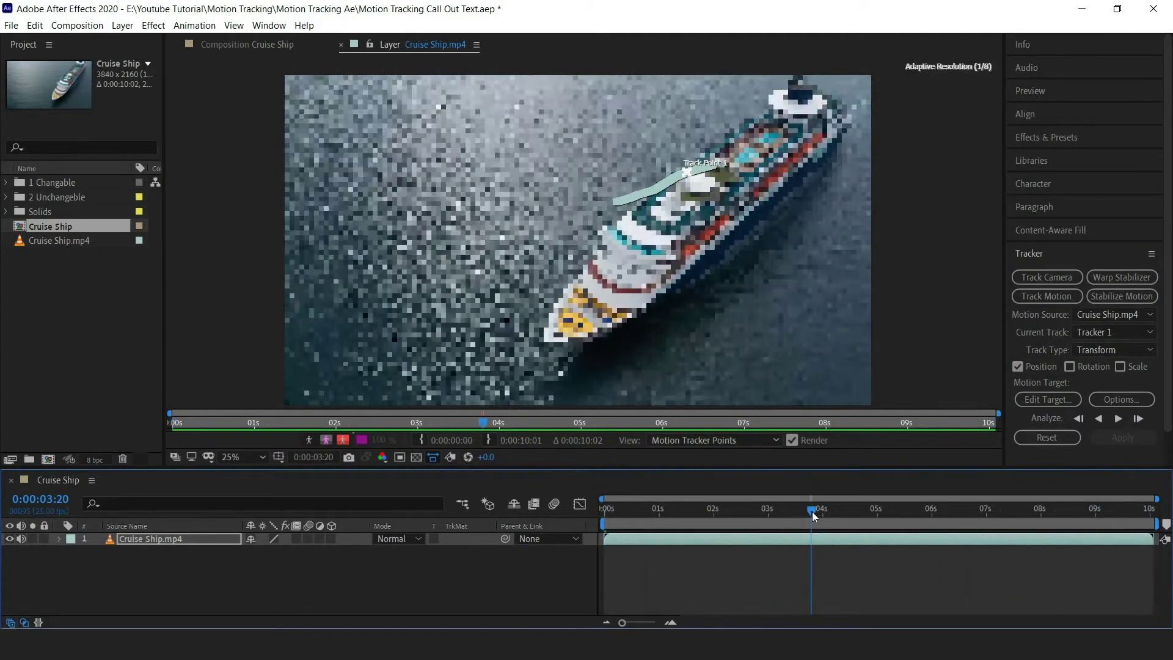
{"action": "left_click", "coordinate": [605, 509]}
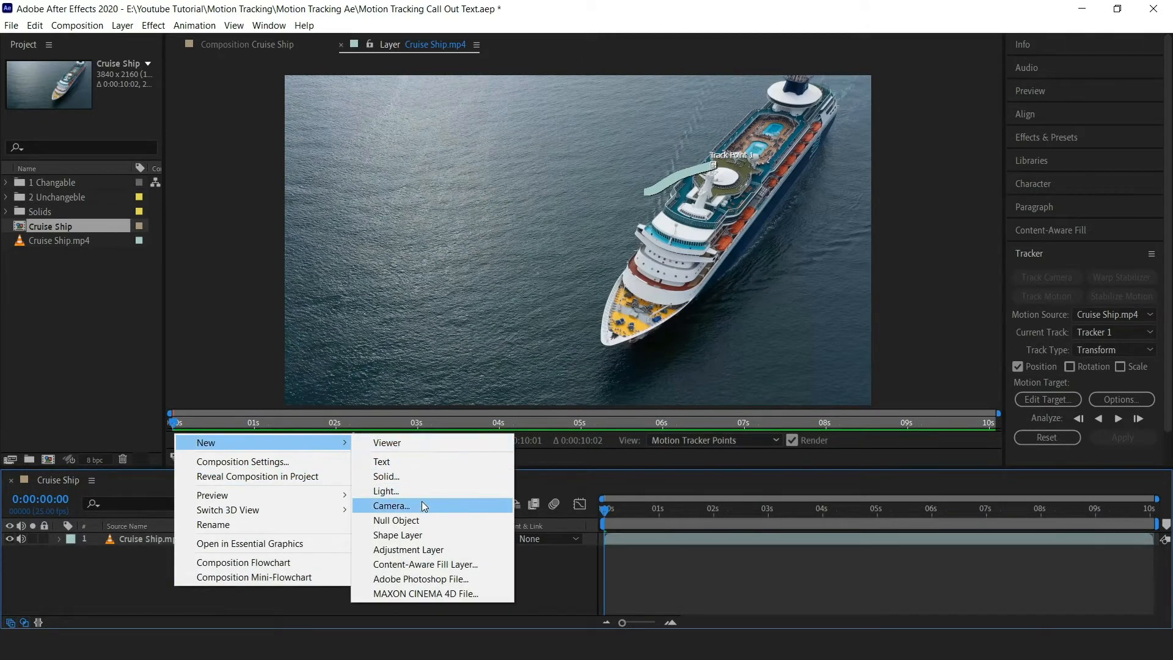
Step: Add a new Null Object layer above the footage
{"action": "left_click", "coordinate": [396, 521]}
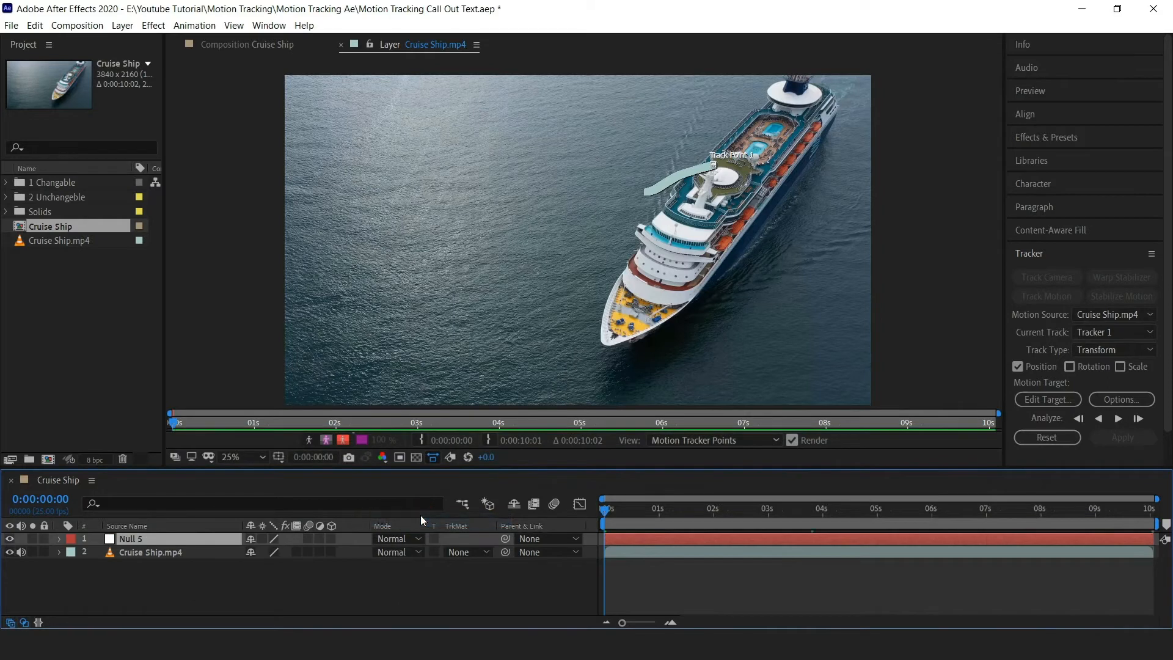
{"action": "mouse_move", "coordinate": [944, 482]}
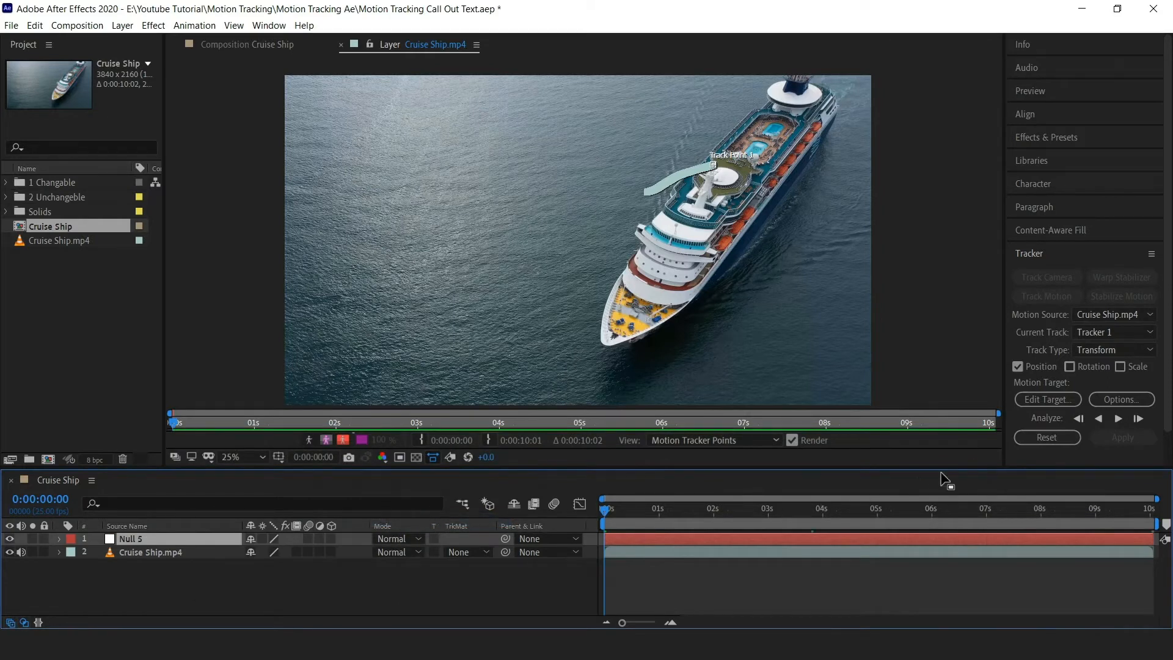
{"action": "mouse_move", "coordinate": [1047, 399]}
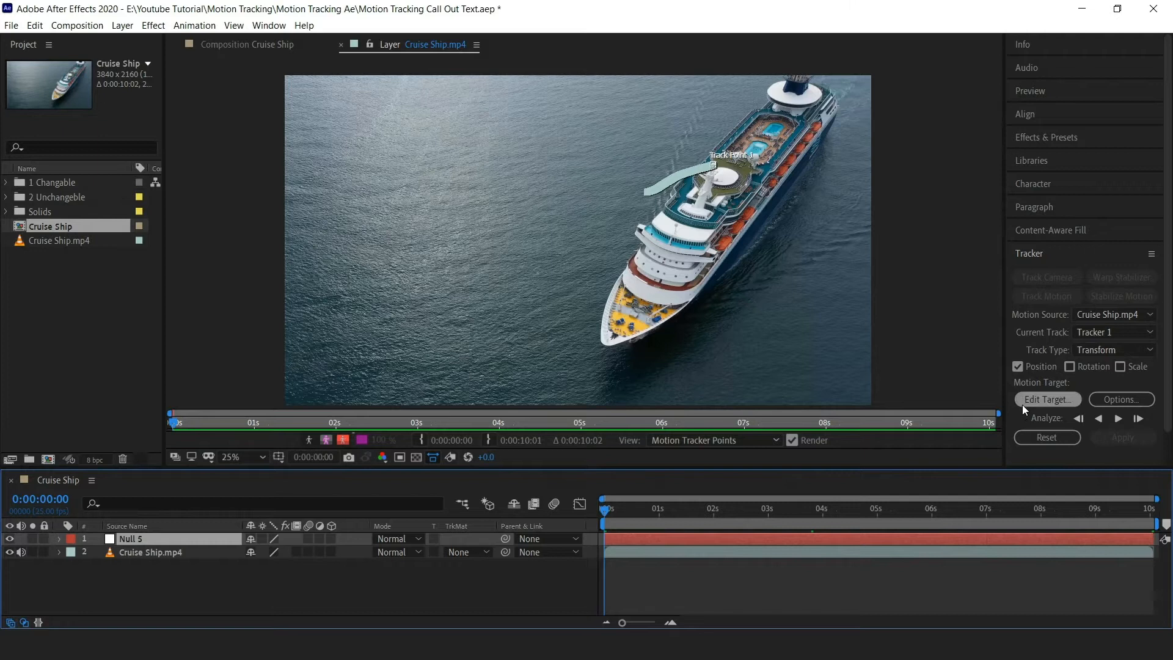
Step: Set Null 5 as the tracker target and apply the motion in X and Y
{"action": "left_click", "coordinate": [1047, 399]}
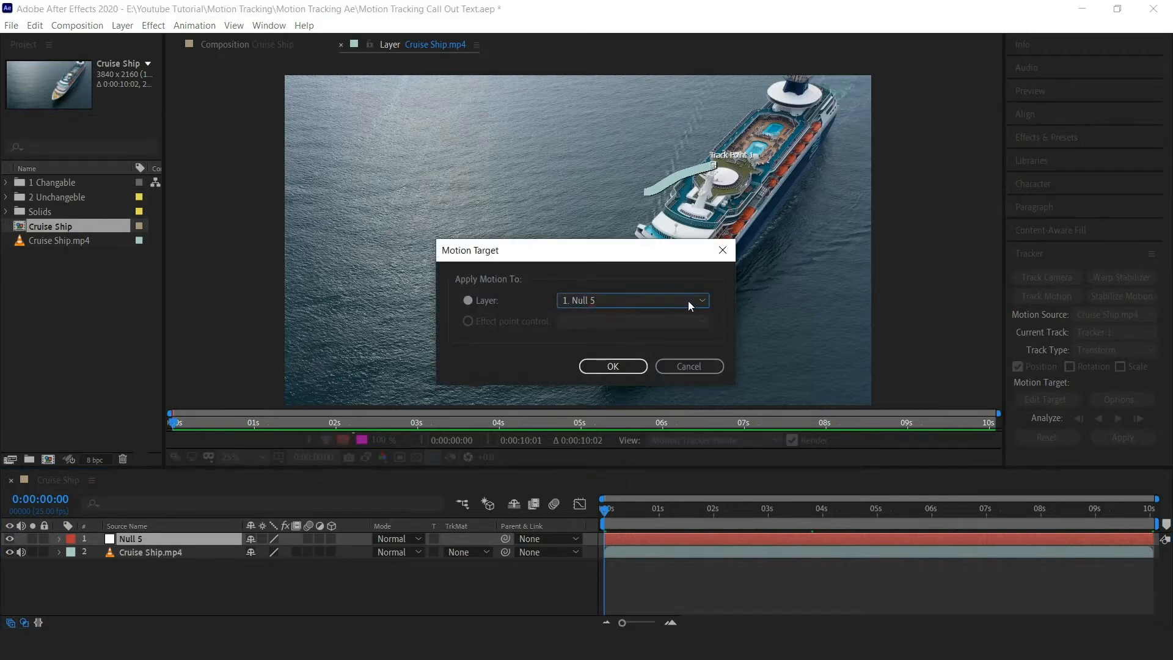
{"action": "left_click", "coordinate": [612, 367]}
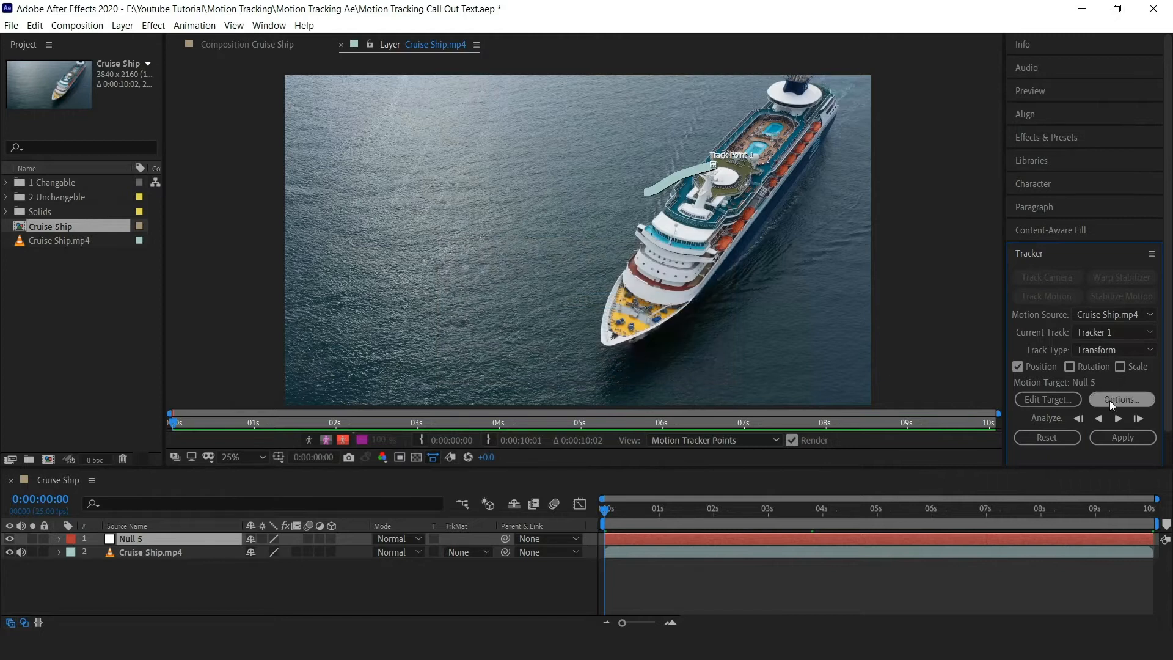
{"action": "left_click", "coordinate": [1122, 438]}
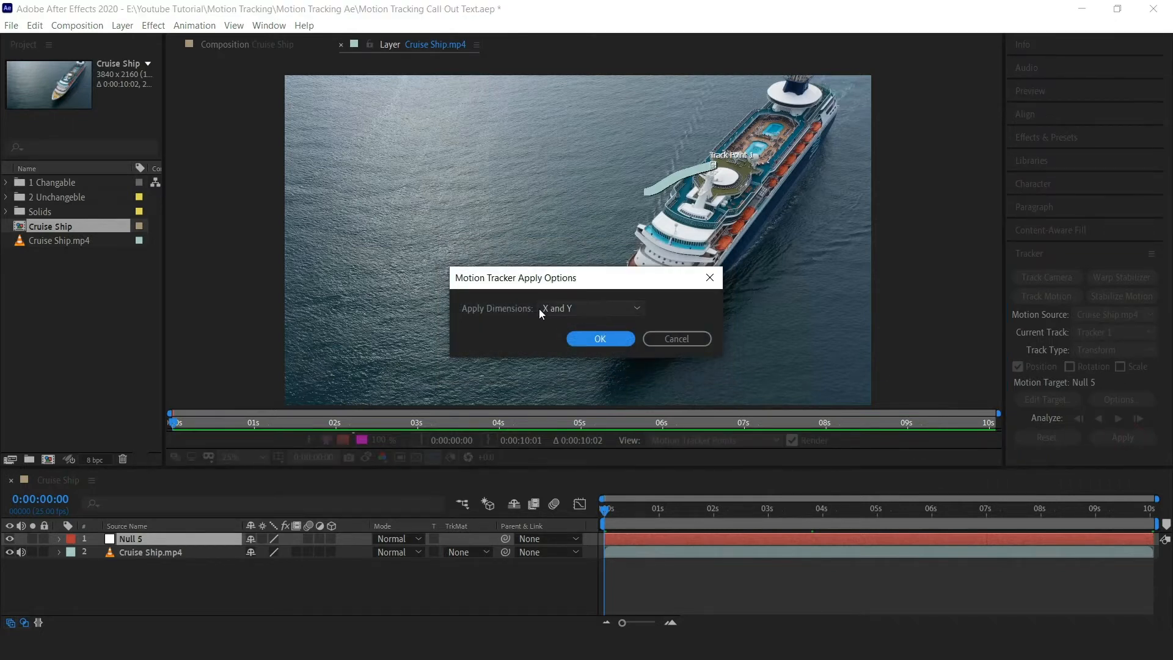
{"action": "left_click", "coordinate": [599, 339]}
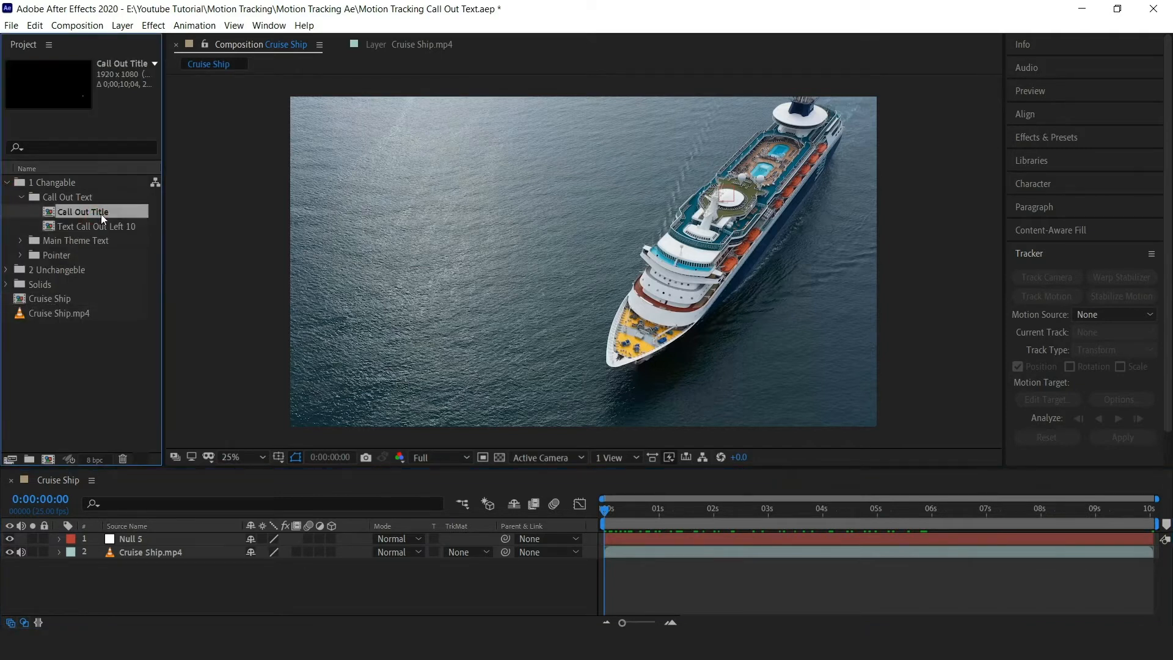
Step: Place the Call Out Title precomp from Call Out Text above Null 5 in the timeline
{"action": "left_click", "coordinate": [134, 539]}
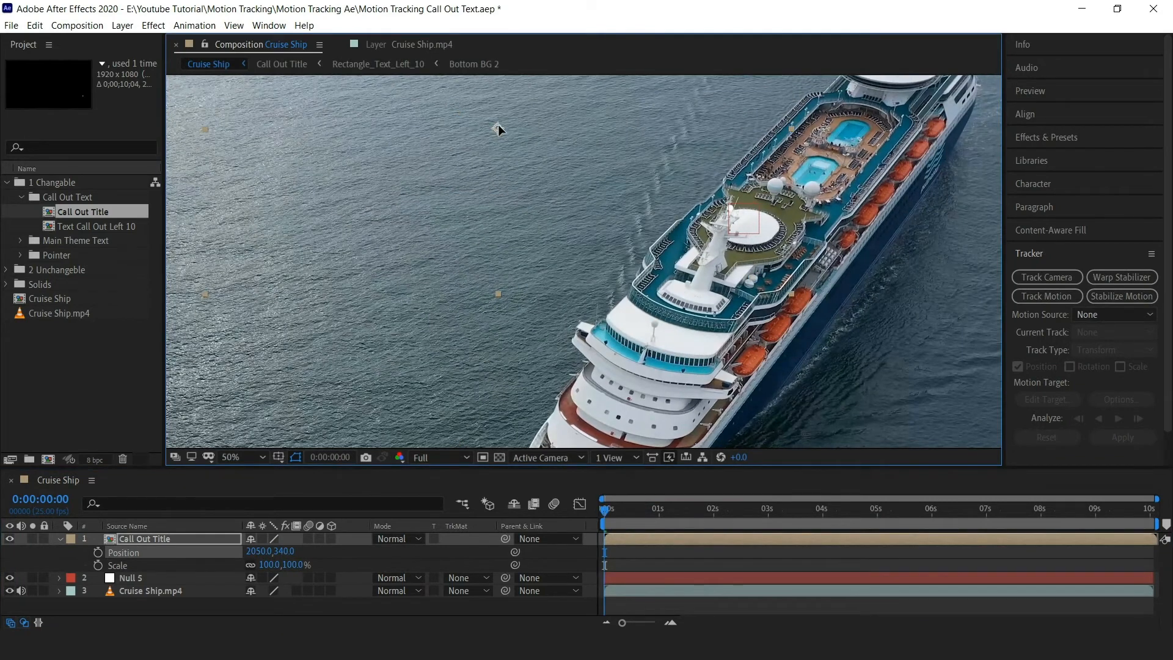
Step: Set Call Out Title's Position to 2048, 350 and show its Parent & Link choices
{"action": "left_click", "coordinate": [229, 457]}
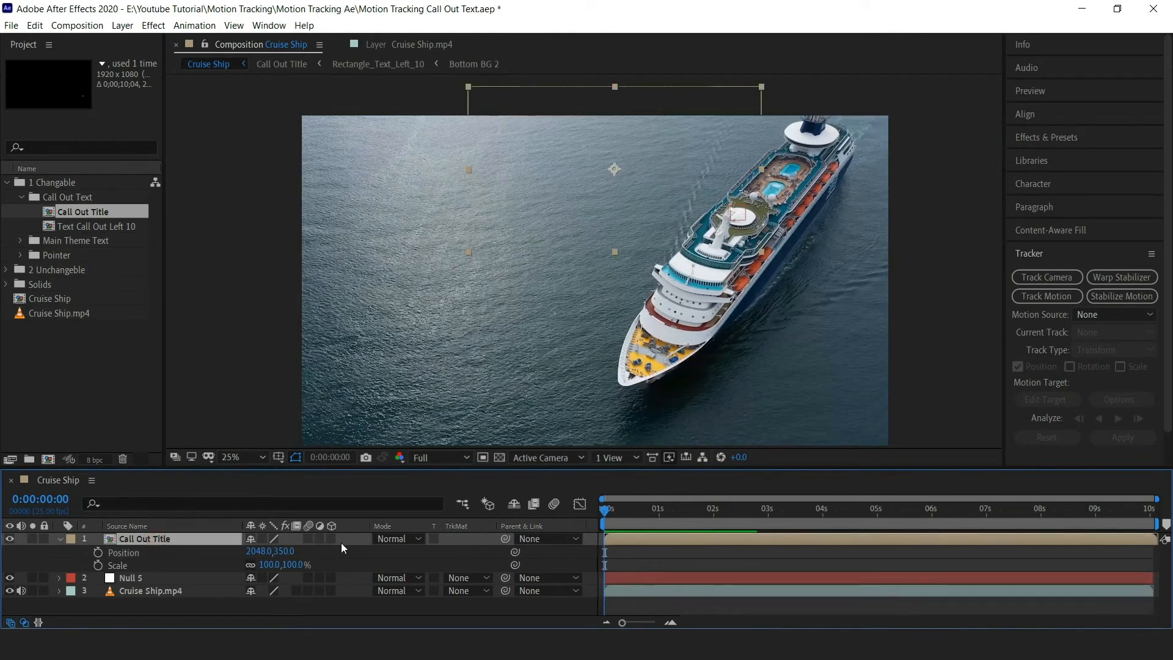
{"action": "left_click", "coordinate": [547, 539]}
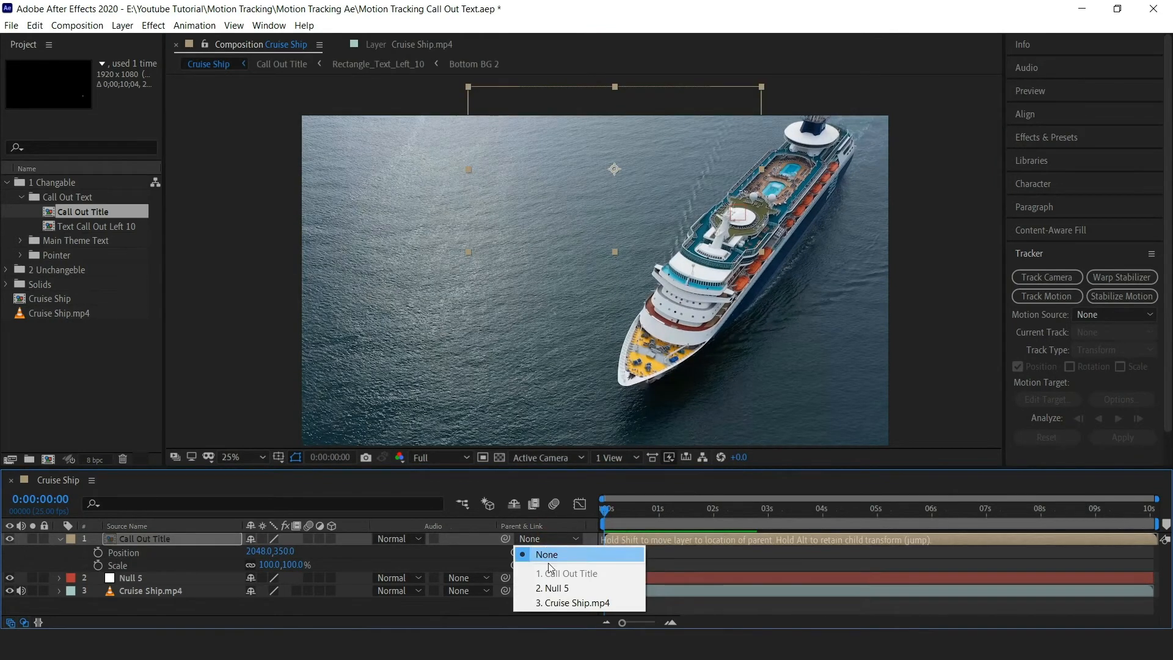
Step: Parent Call Out Title to Null 5 and scrub to preview the CRUISE SHIP callout following the deck
{"action": "left_click", "coordinate": [552, 588]}
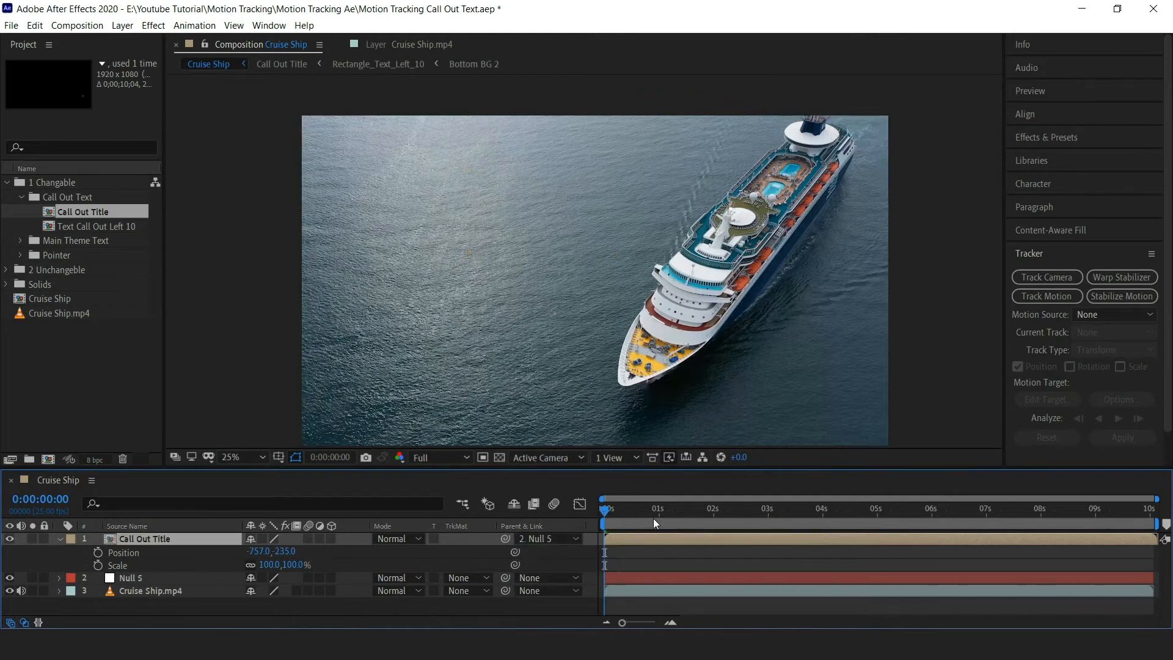
{"action": "left_click", "coordinate": [672, 522]}
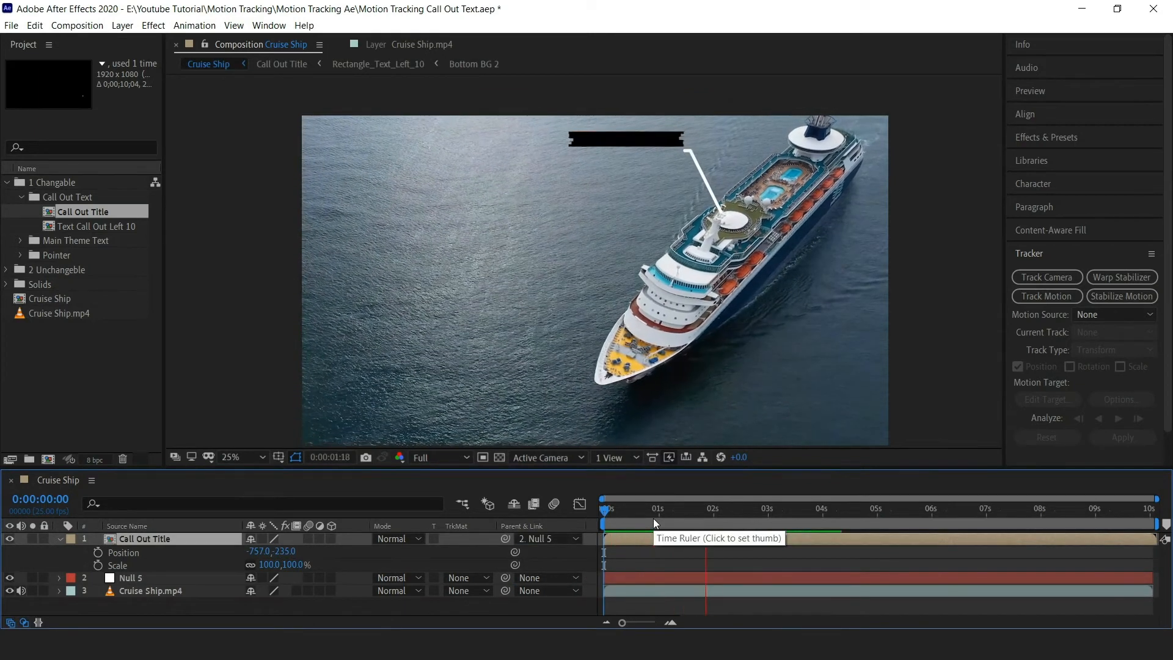
{"action": "left_click", "coordinate": [812, 508]}
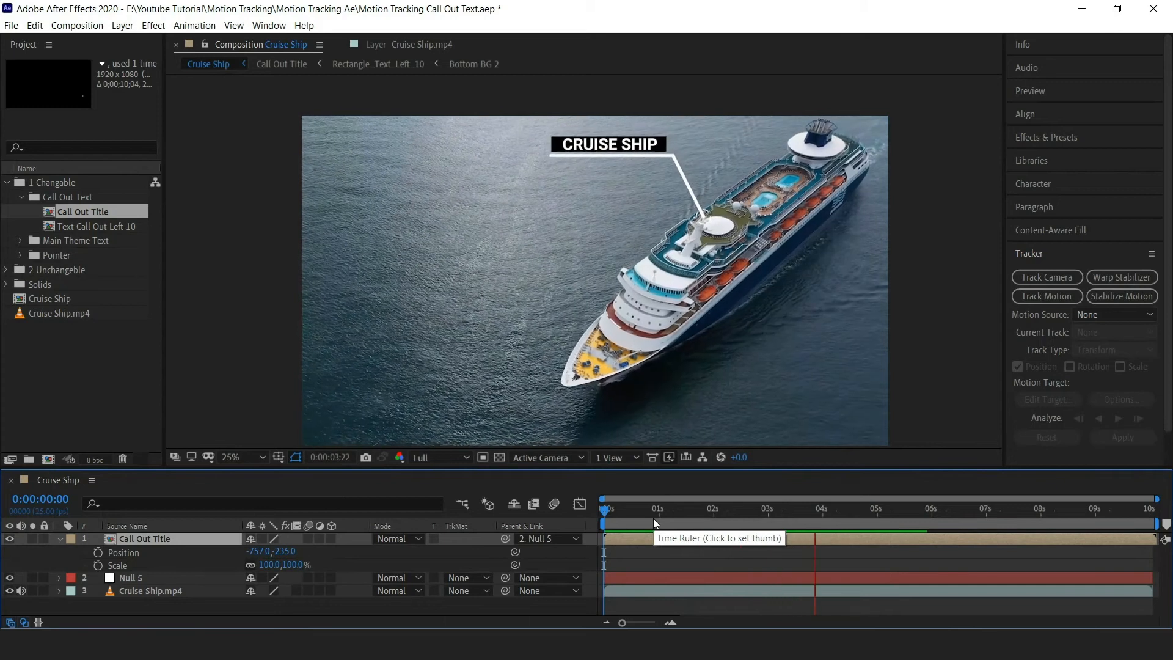